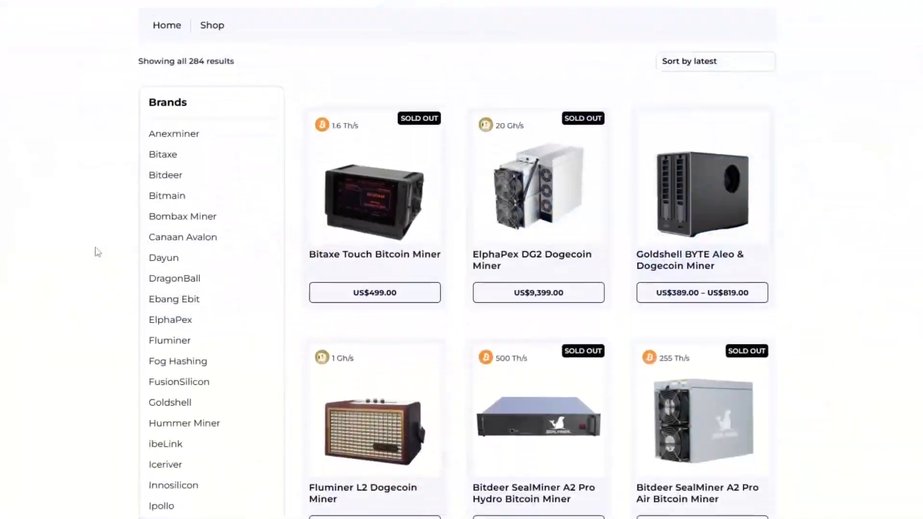
# - Add the Goldshell BYTE miner with 'Byte + Free DG Card*1' to the cart at US$389.00
pyautogui.scroll(-3)
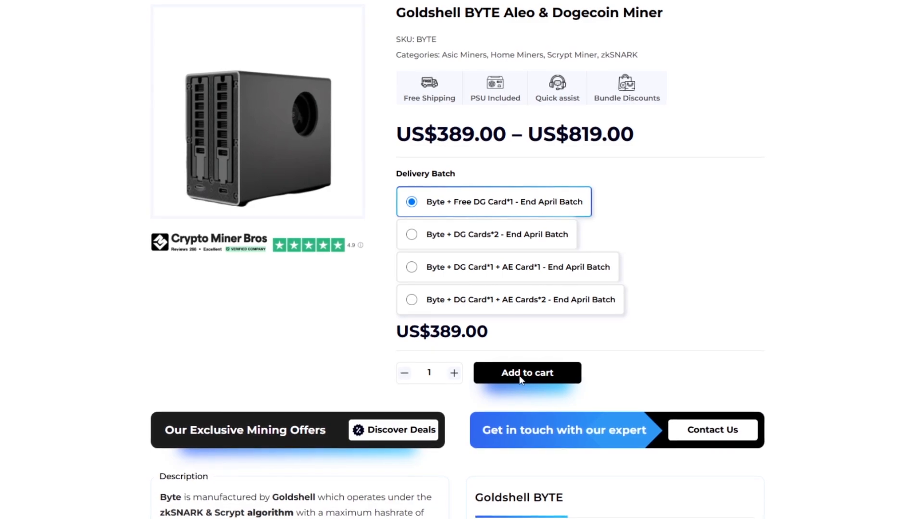
pyautogui.click(526, 372)
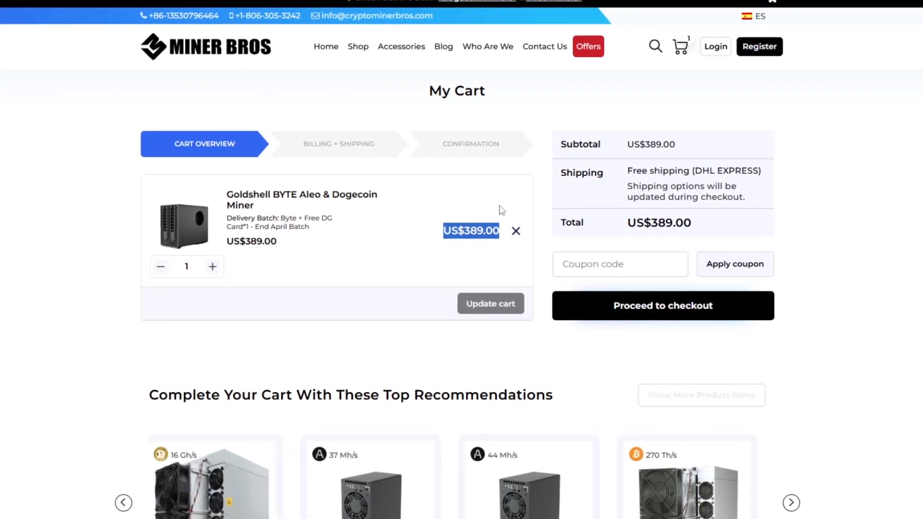
# - Proceed to checkout for the US$389.00 BYTE order, then return to the Shop listing
pyautogui.click(662, 306)
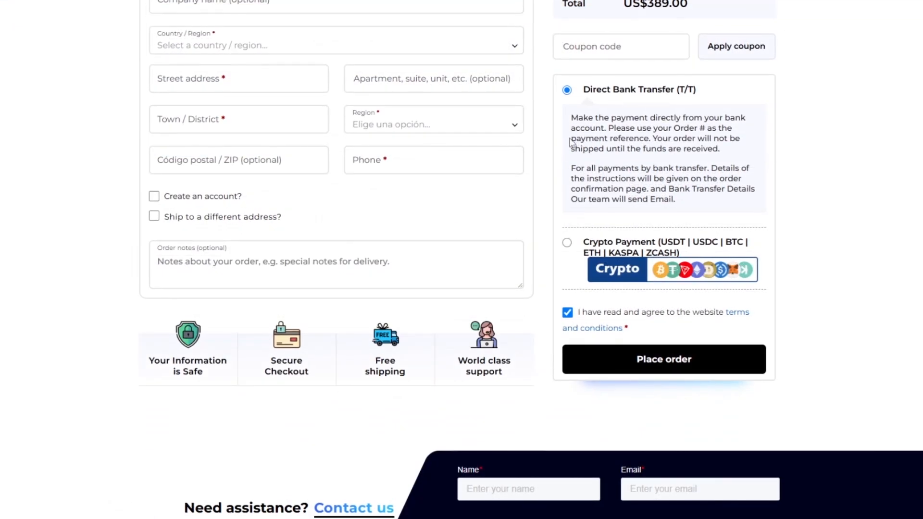
pyautogui.moveTo(570, 118); pyautogui.dragTo(734, 118)
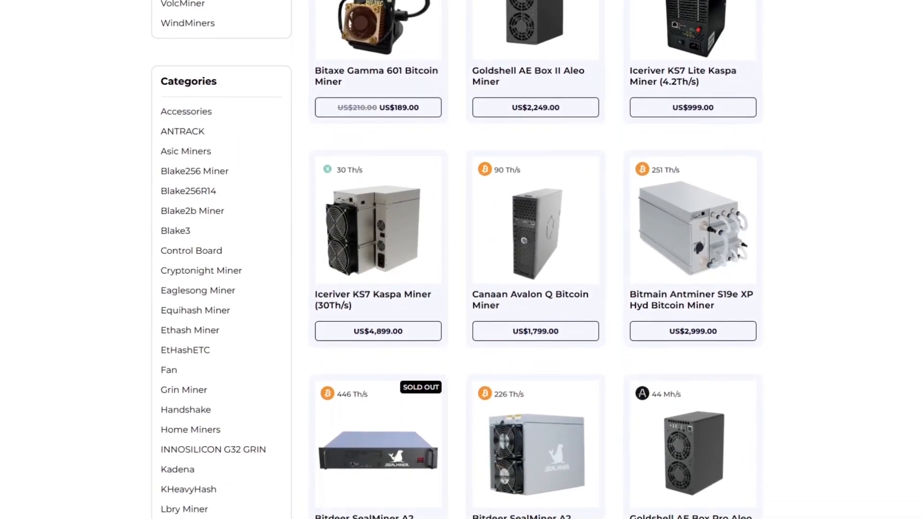
# - Scroll the shop listing to reach the Trustpilot badge showing 4.8 from 547 reviews
pyautogui.scroll(-3)
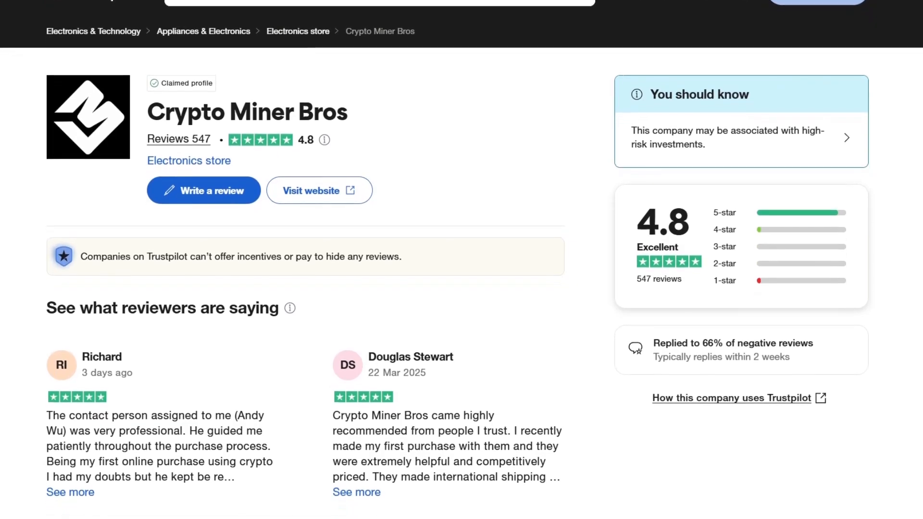
pyautogui.scroll(-3)
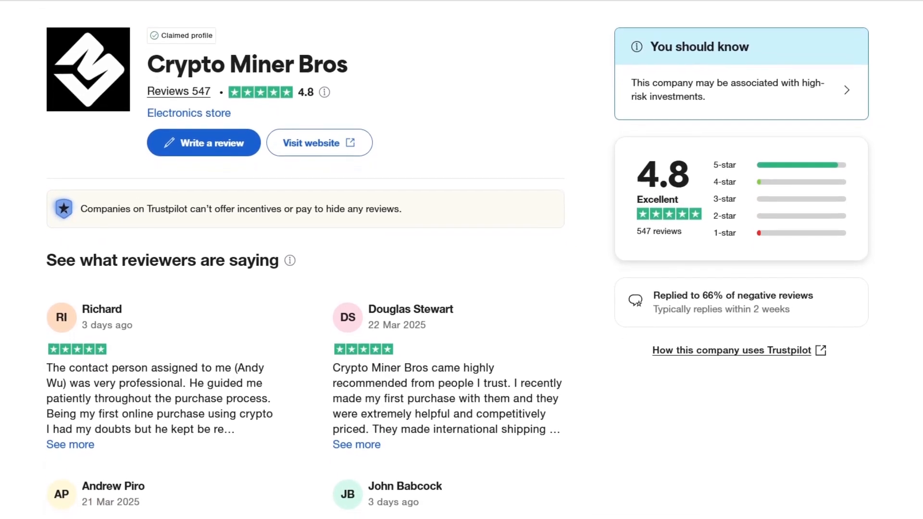
pyautogui.scroll(-3)
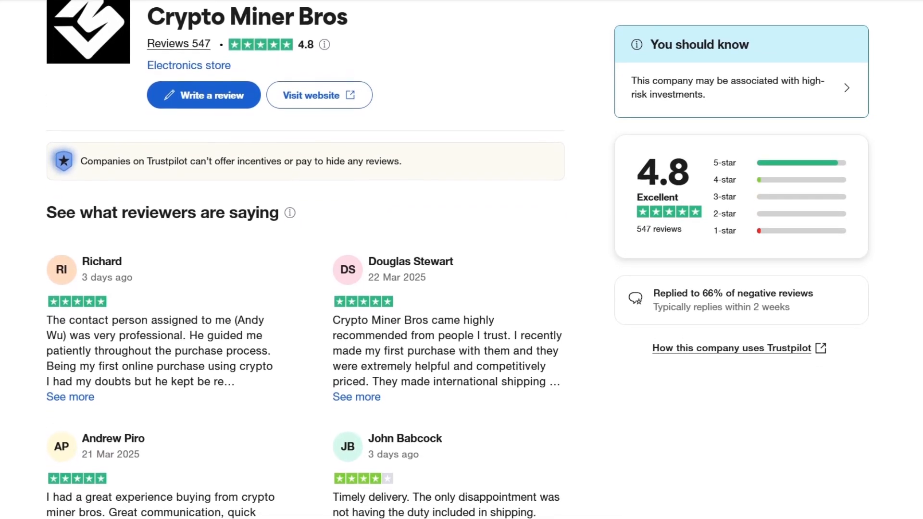
pyautogui.scroll(-3)
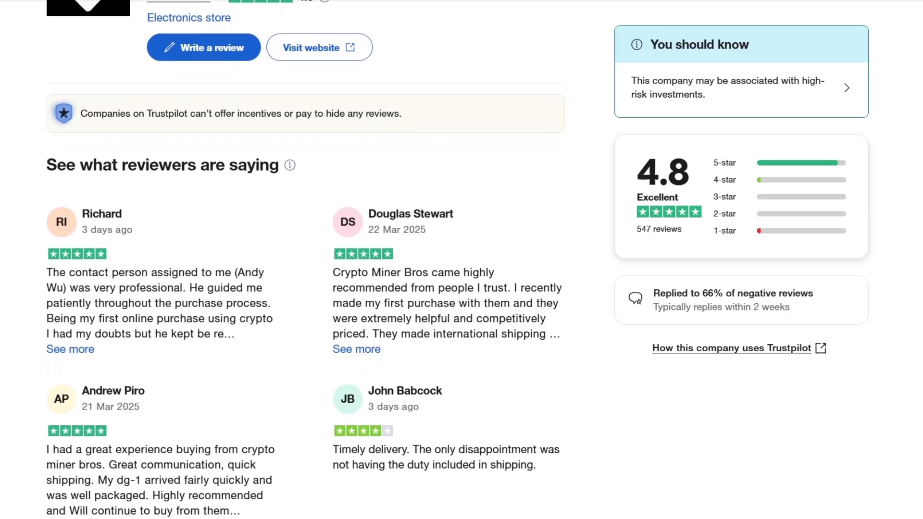